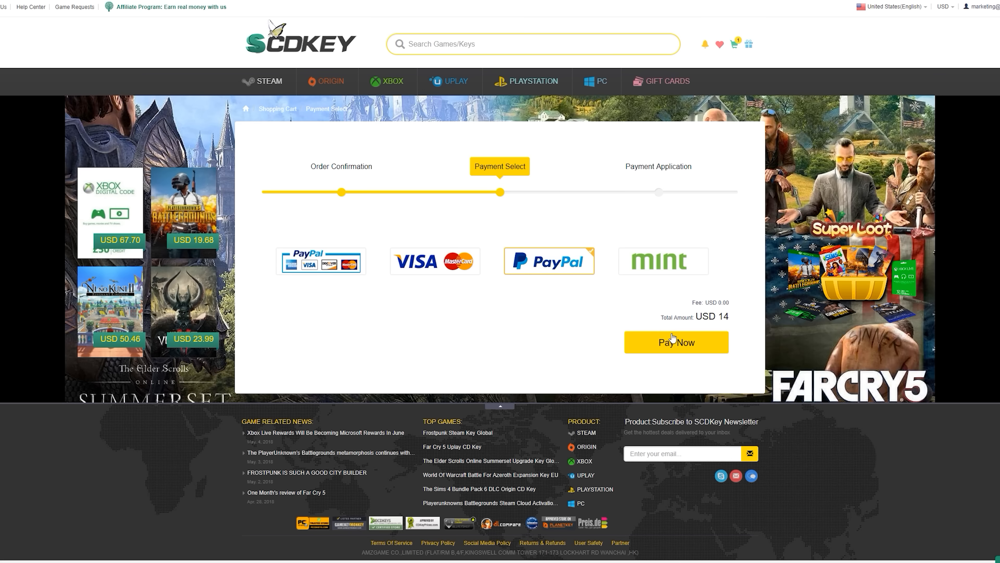
Step: Submit the USD 14 order with Pay Now using PayPal, reaching the order-created confirmation
{"action": "left_click", "coordinate": [676, 342]}
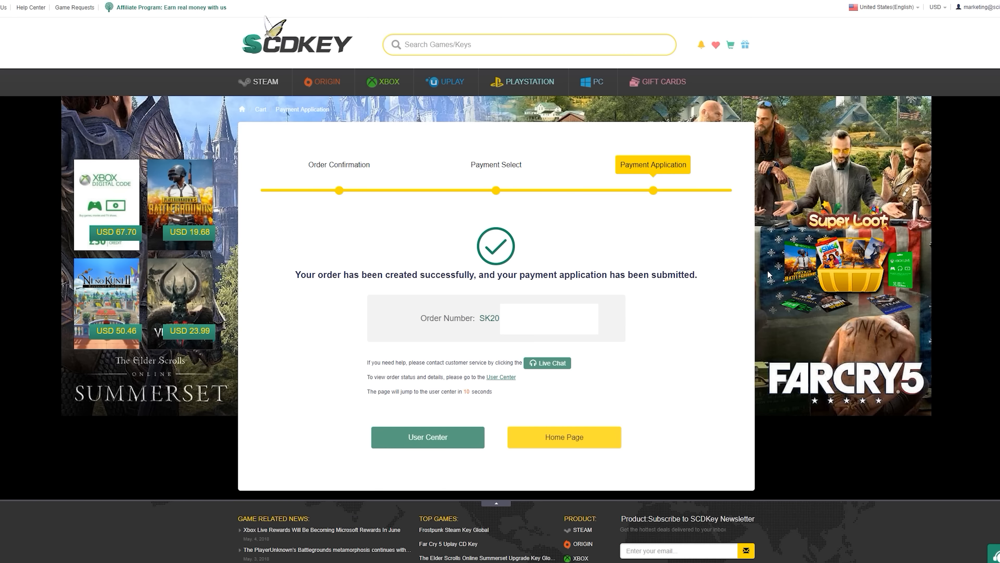
{"action": "mouse_move", "coordinate": [691, 325]}
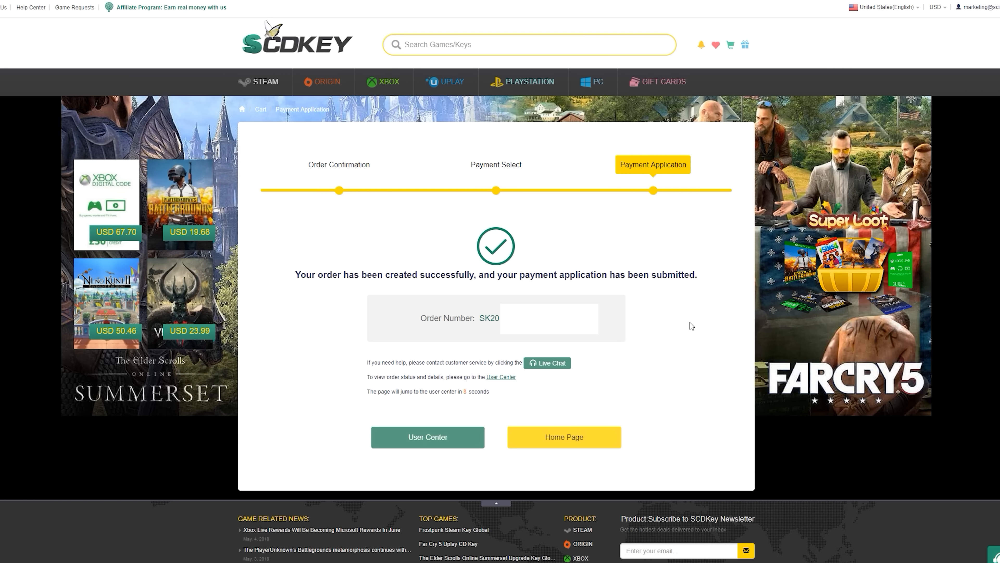